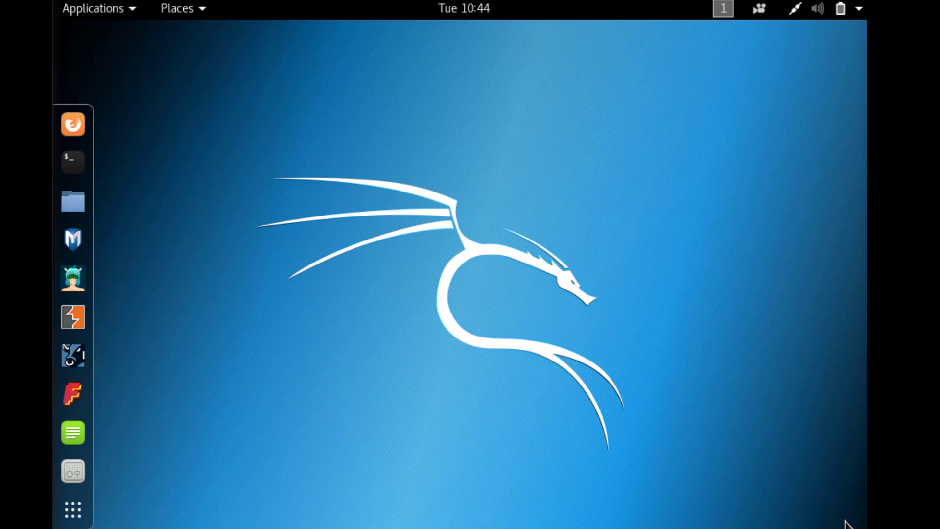
mouse_move(217, 303)
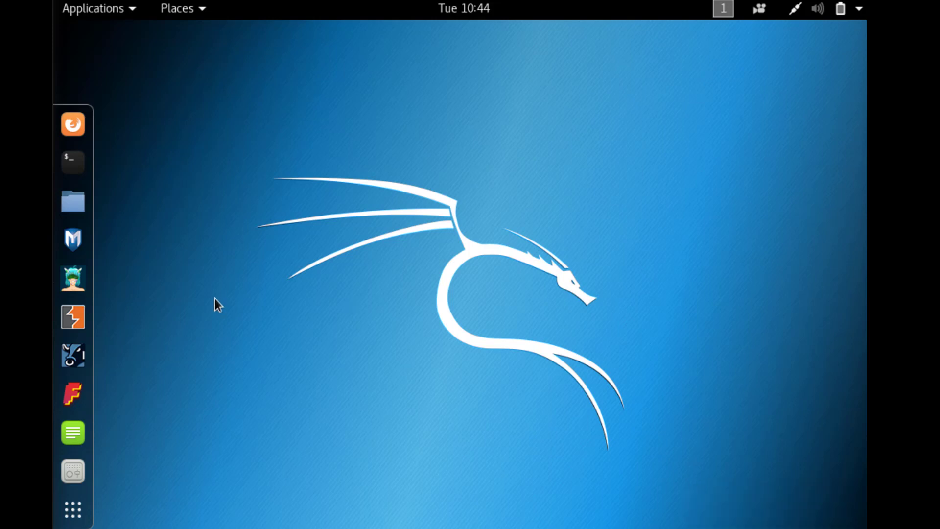
mouse_move(217, 284)
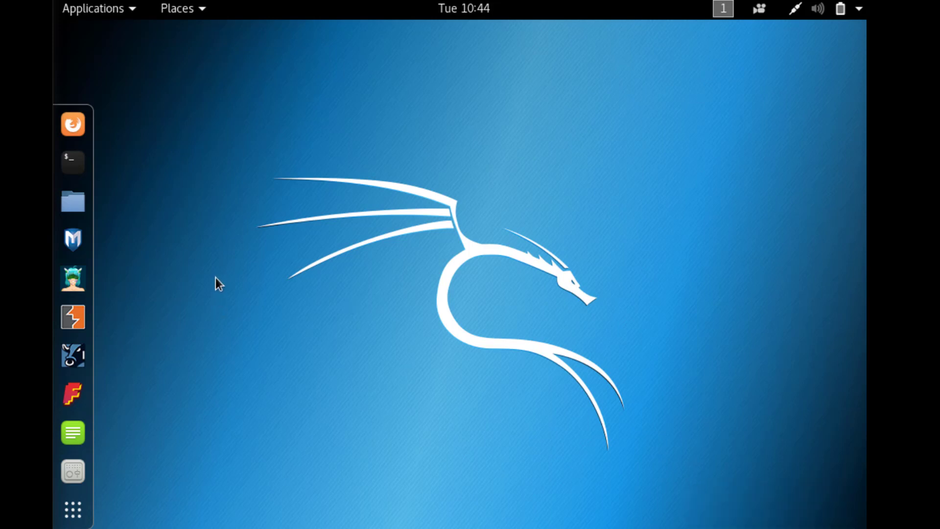
mouse_move(114, 180)
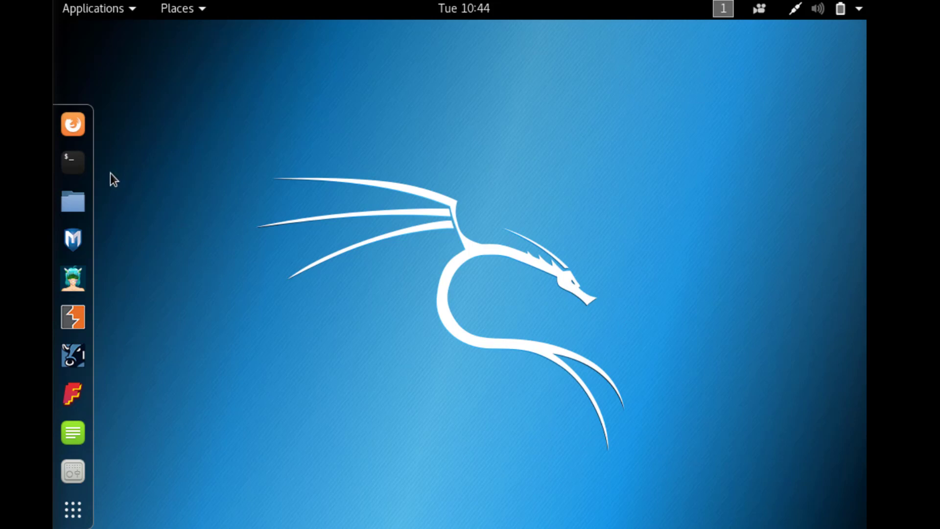
Step: Launch a terminal from the dock and maximize it to fill the screen
left_click(72, 162)
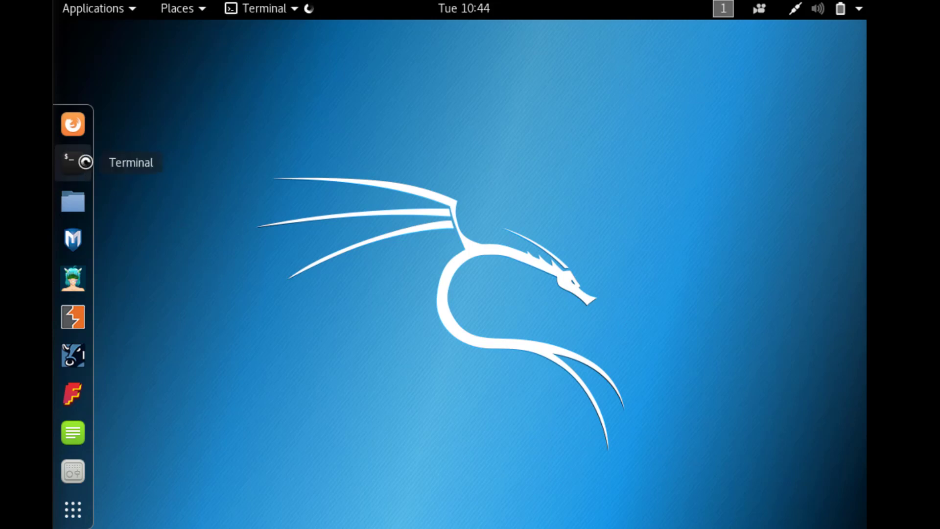
left_click(73, 162)
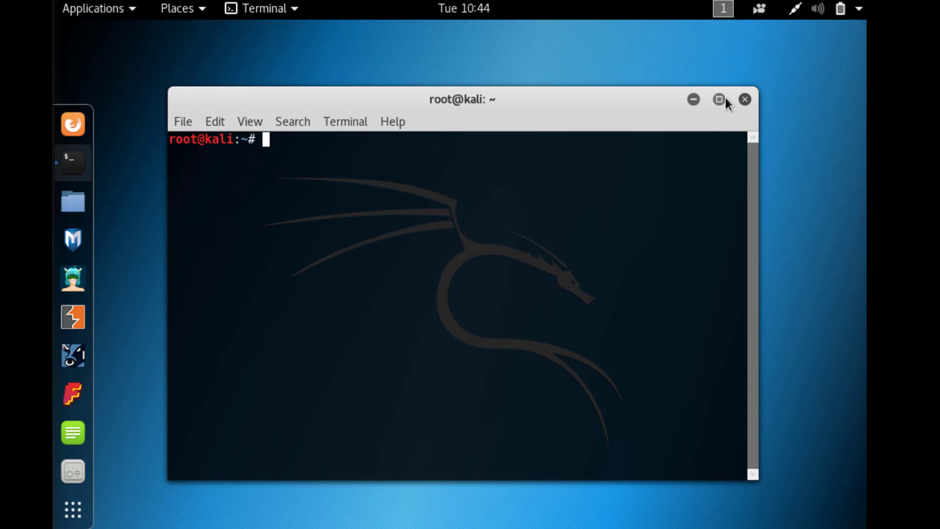
left_click(719, 99)
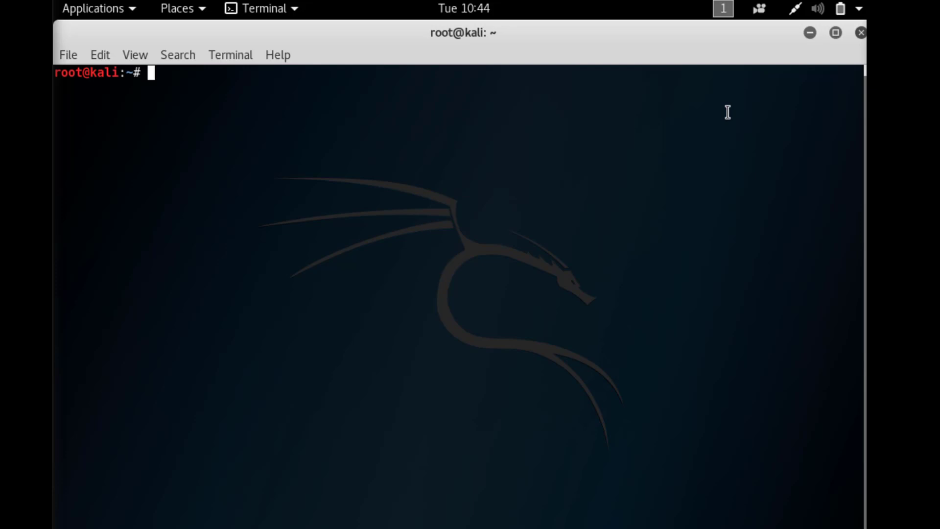
Step: Run hostname to display the current machine name, kali
type("hostname")
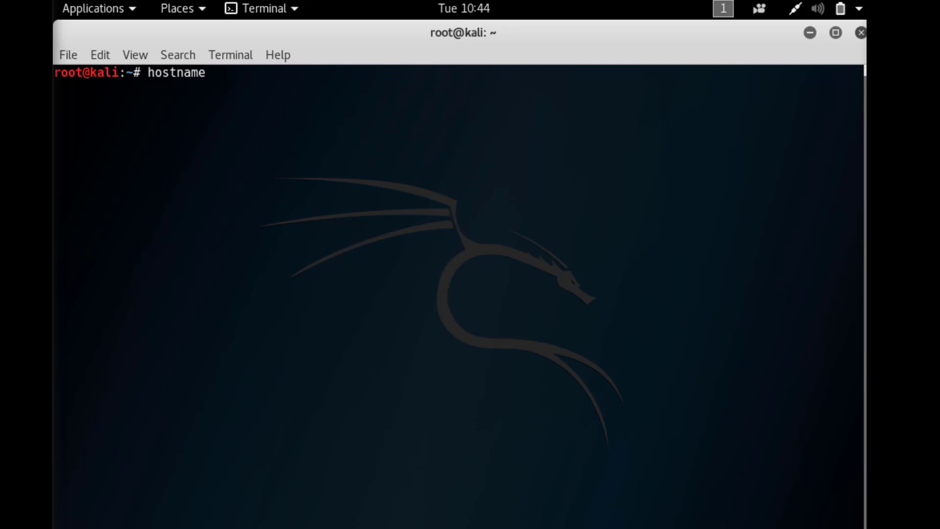
key("Return")
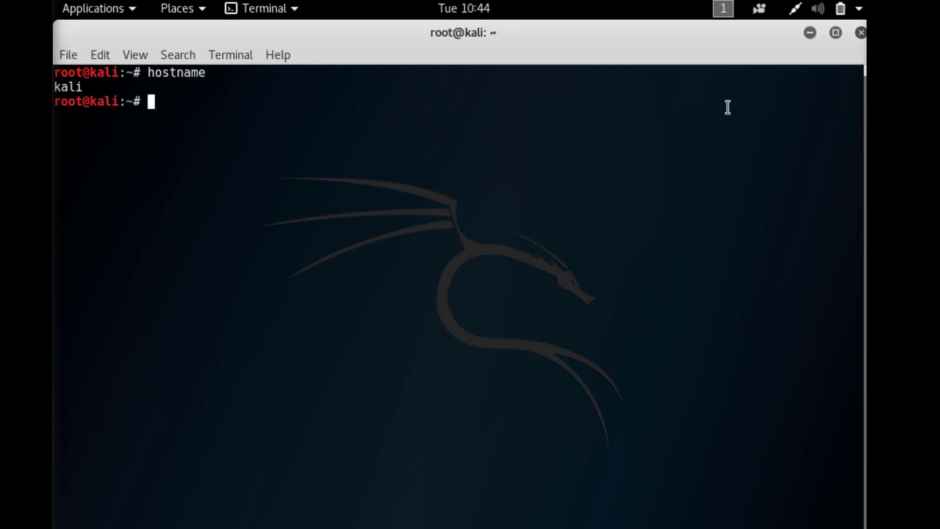
double_click(68, 86)
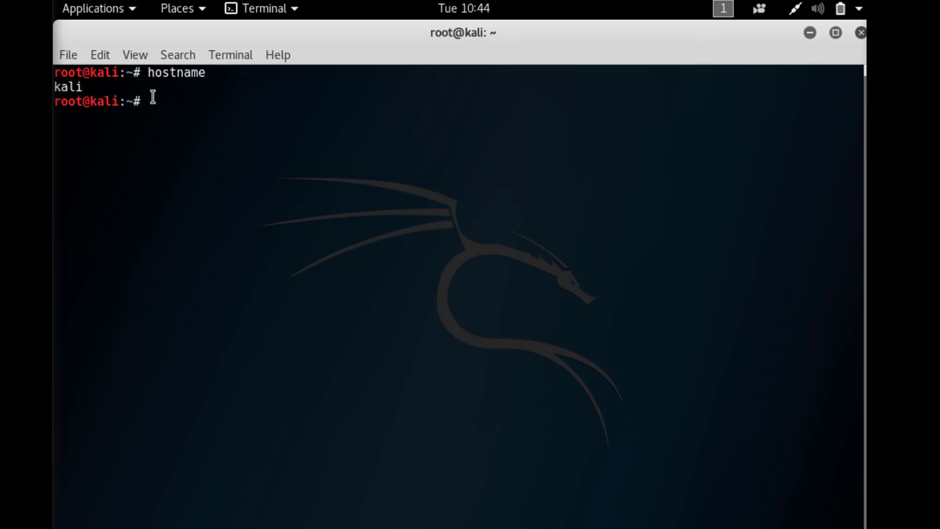
mouse_move(372, 152)
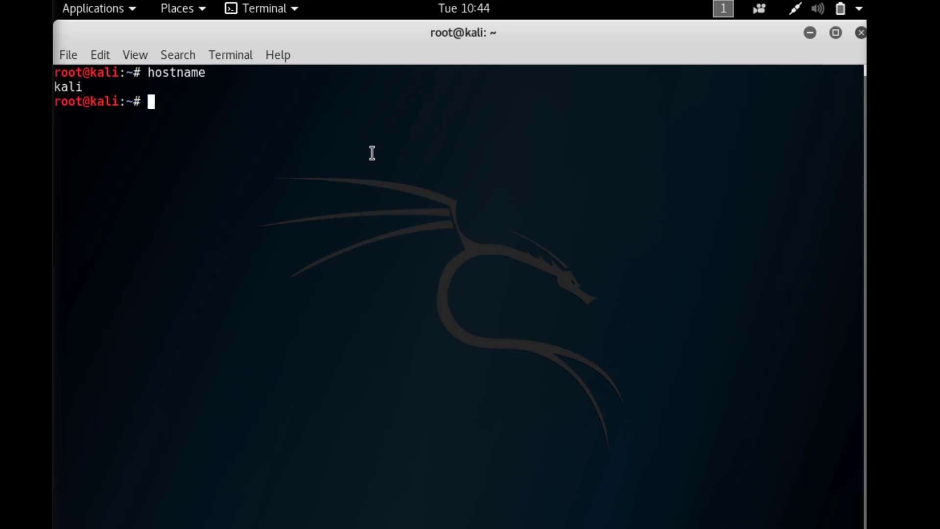
Step: Run 'hostname helloworld', then hostname again to confirm it reports helloworld
type("host")
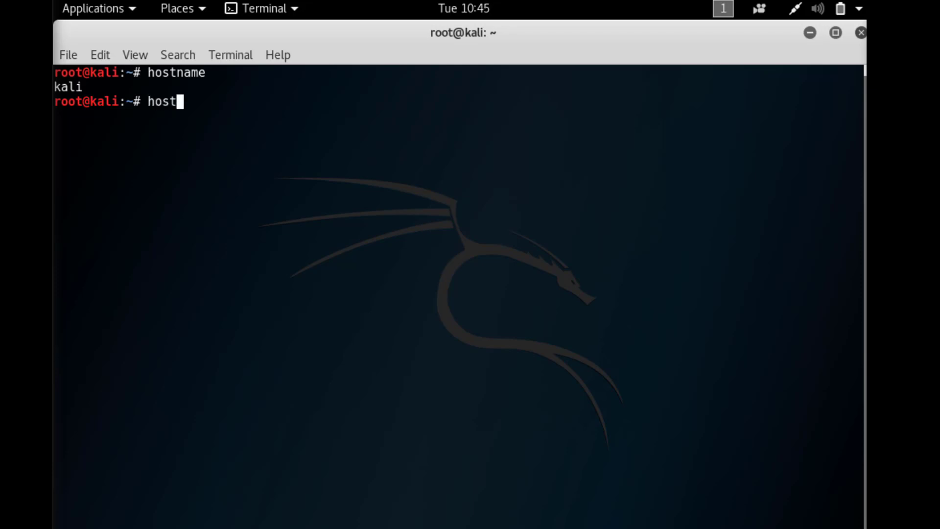
type("name")
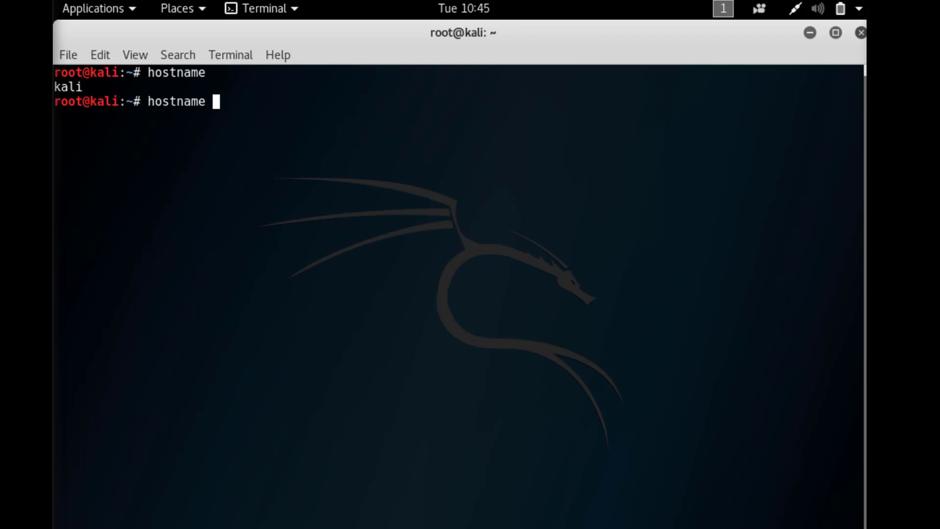
type("helloworld")
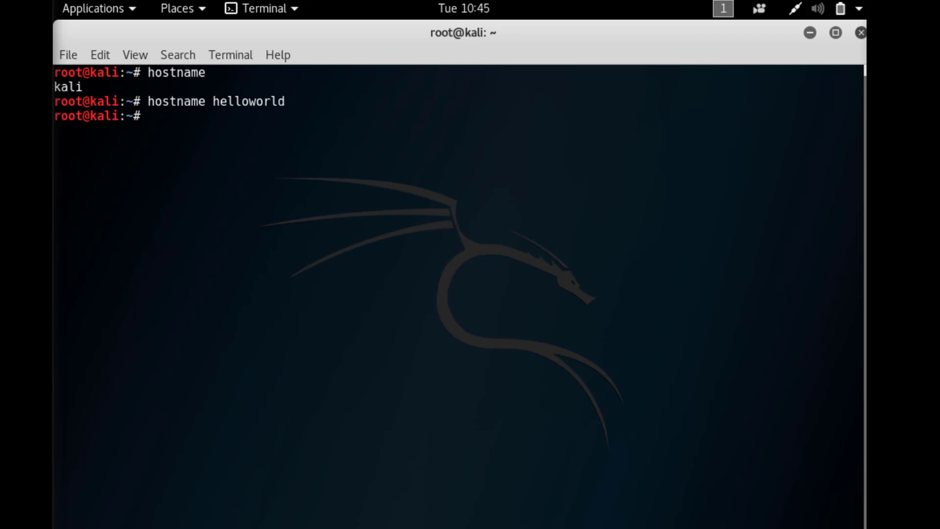
type("host")
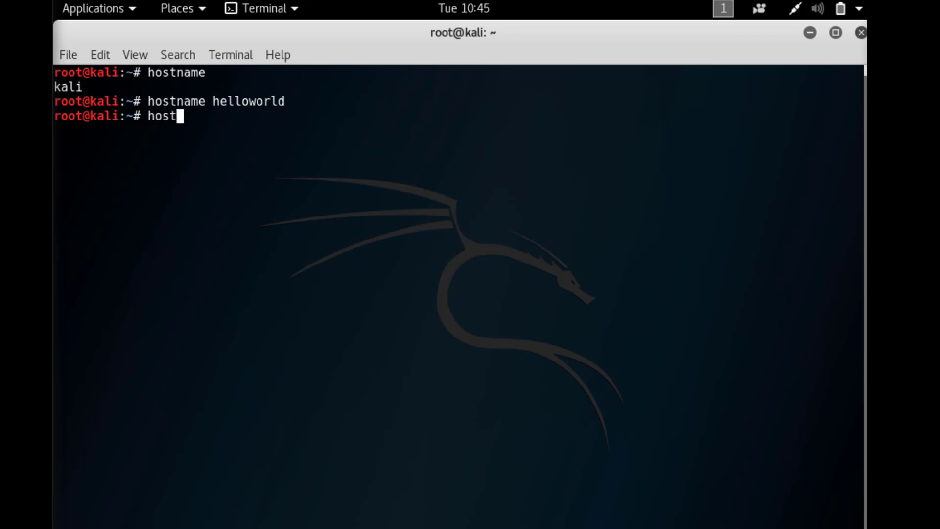
key("Return")
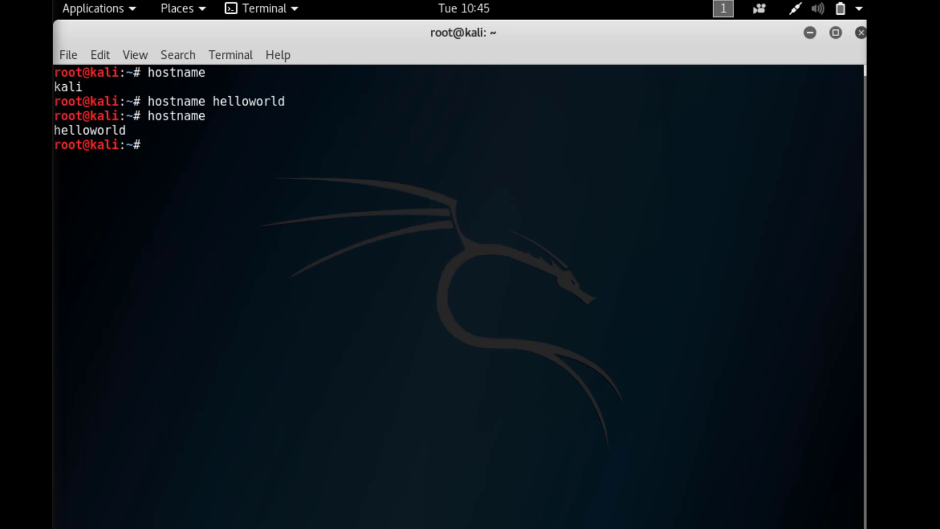
mouse_move(405, 124)
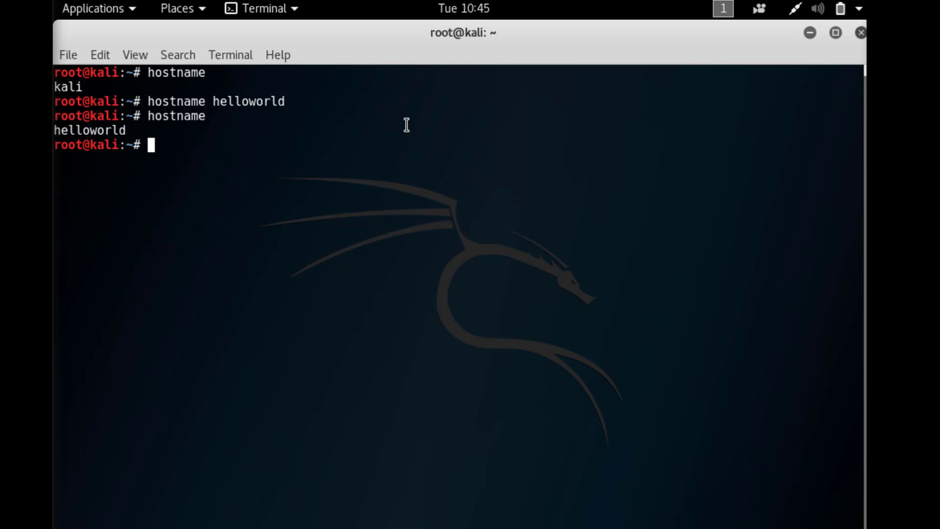
Step: Read /etc/hostname with cat, which still shows kali
type("c")
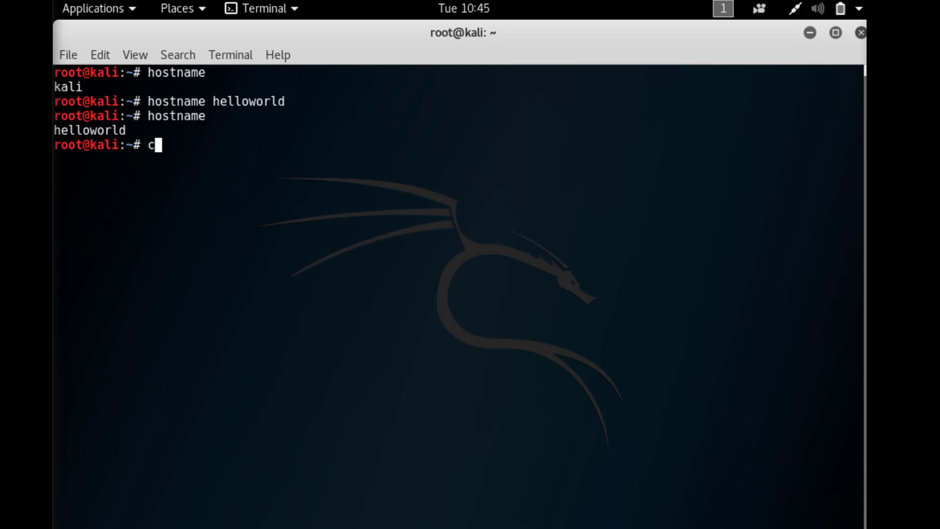
type("at /")
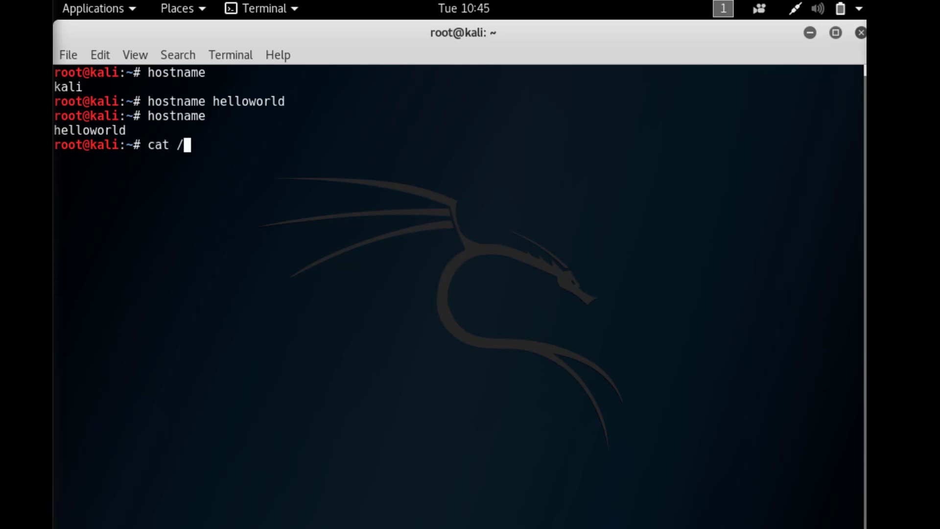
type("etc/")
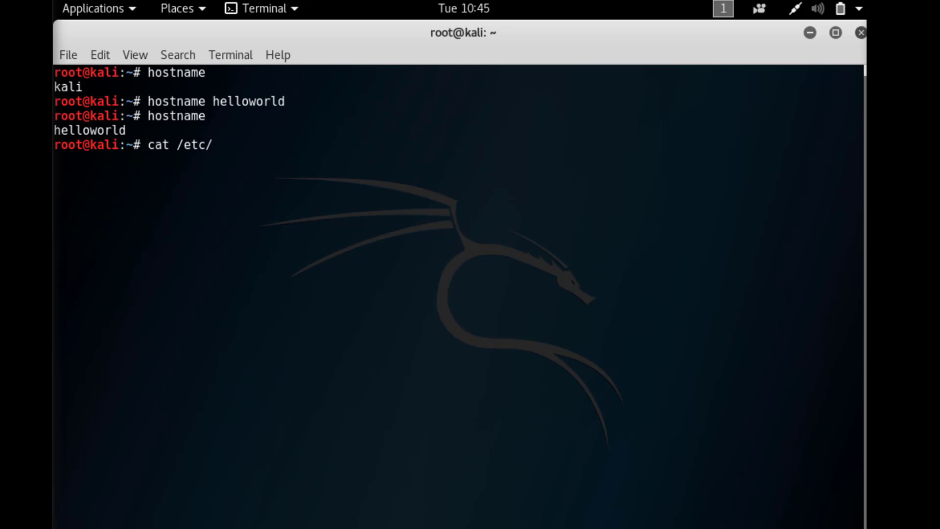
key("Return")
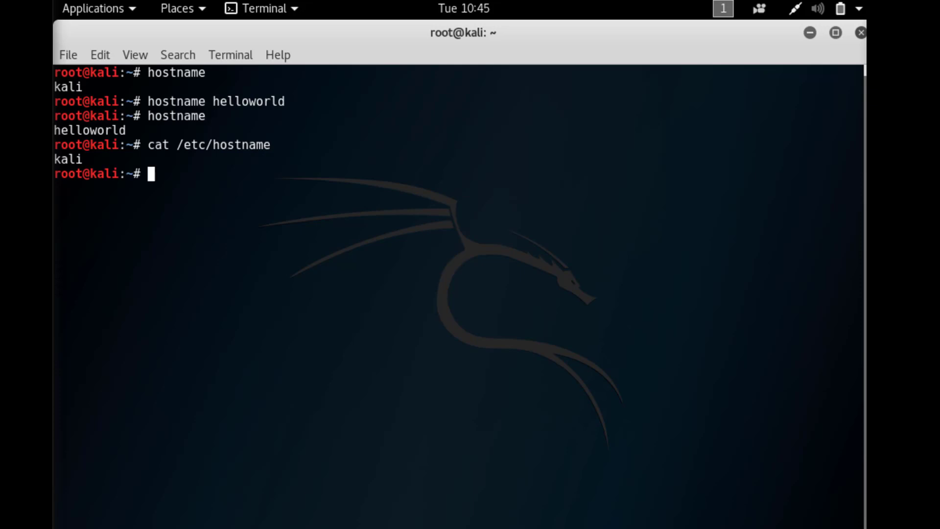
Step: Run hostnamectl to reveal static hostname kali but transient hostname helloworld
type("h")
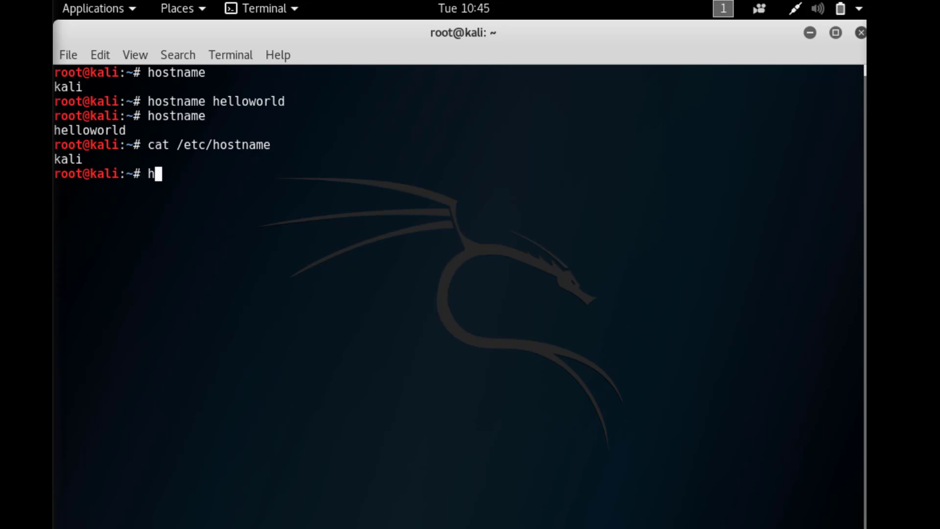
type("ostnamect")
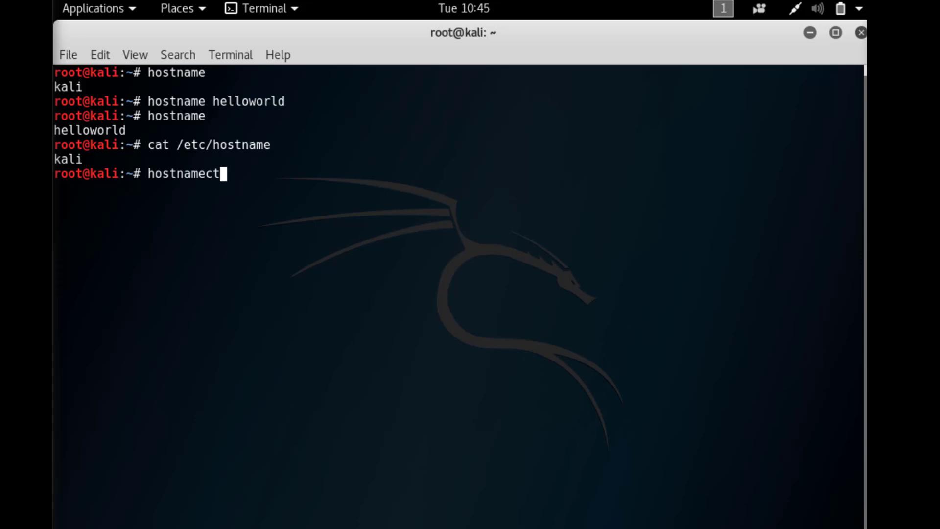
key("Return")
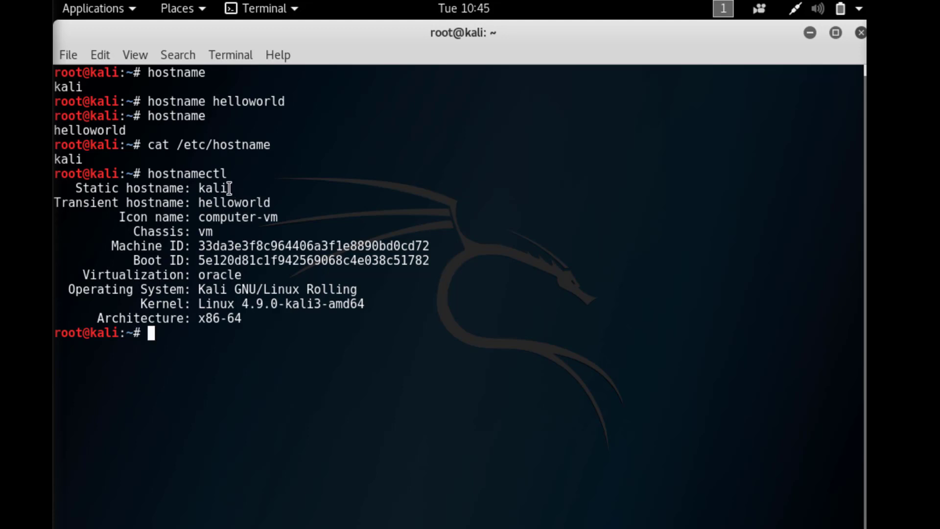
mouse_move(245, 208)
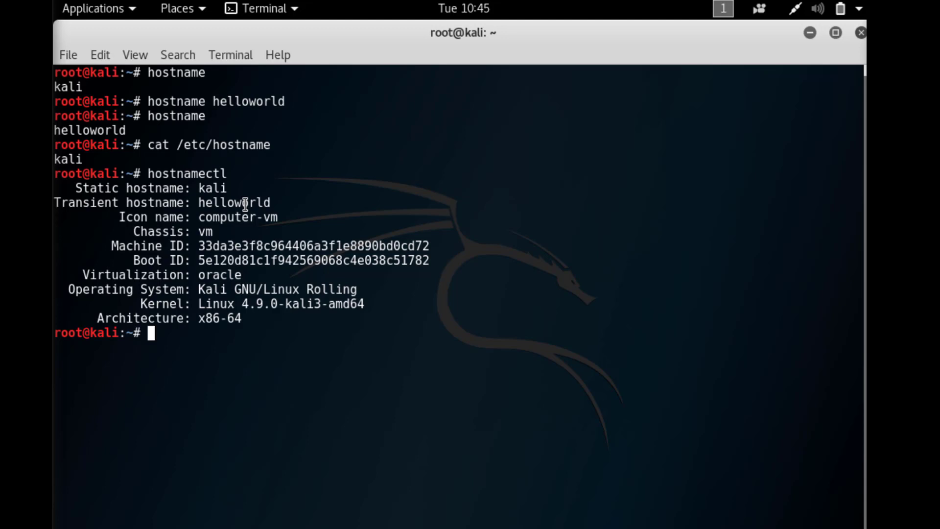
Step: Clear the earlier output from the terminal
type("cle")
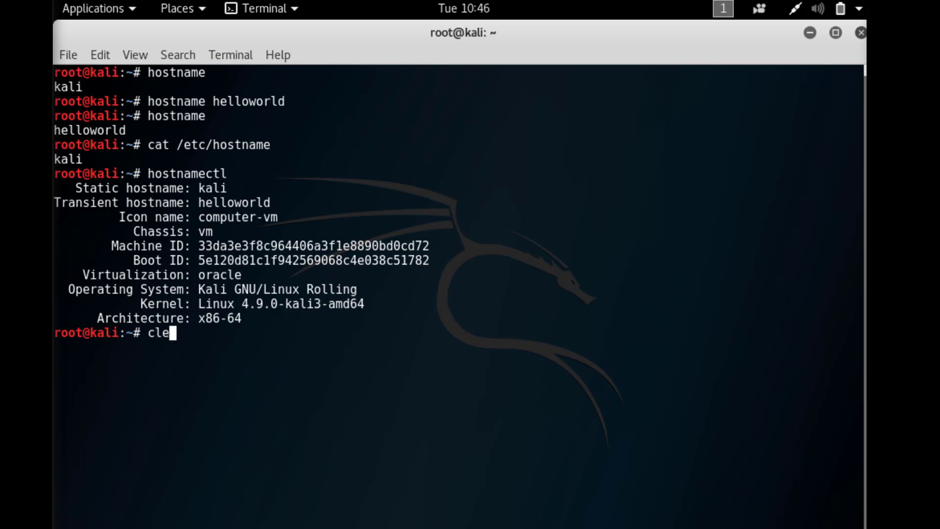
key("Return")
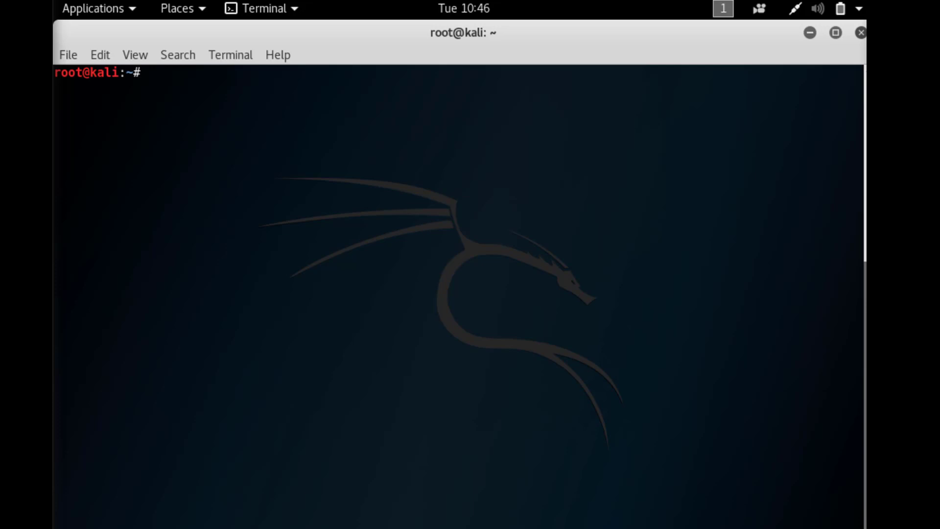
Step: Run 'hostnamectl set-hostname helloworld' to set the static hostname
type("host")
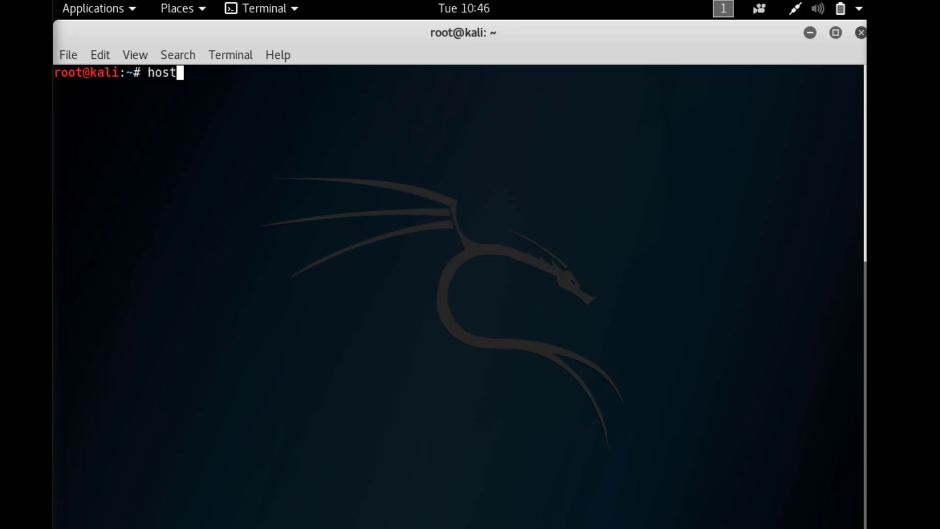
type("namect")
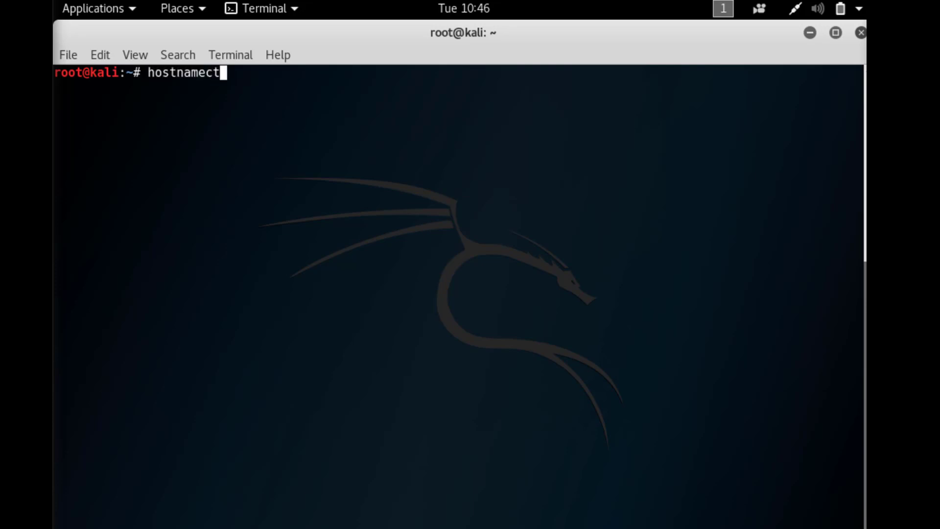
type("l")
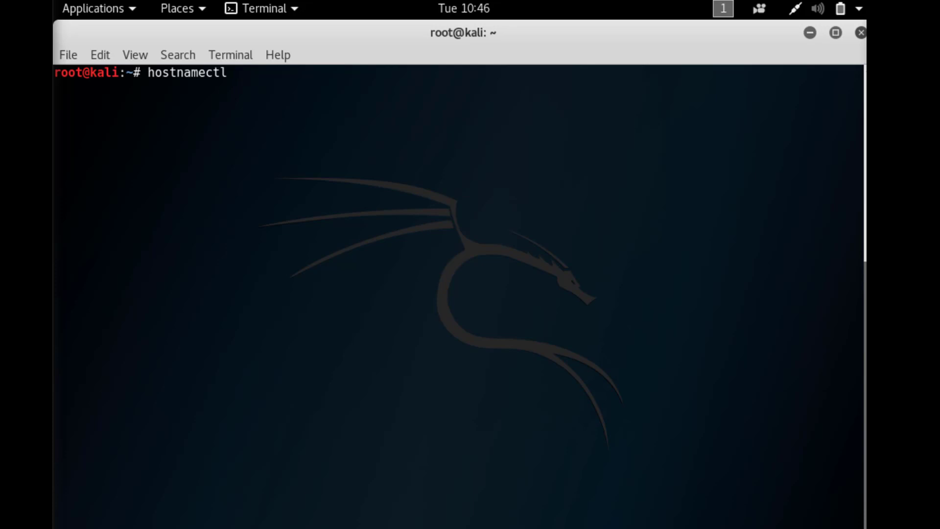
type("set-")
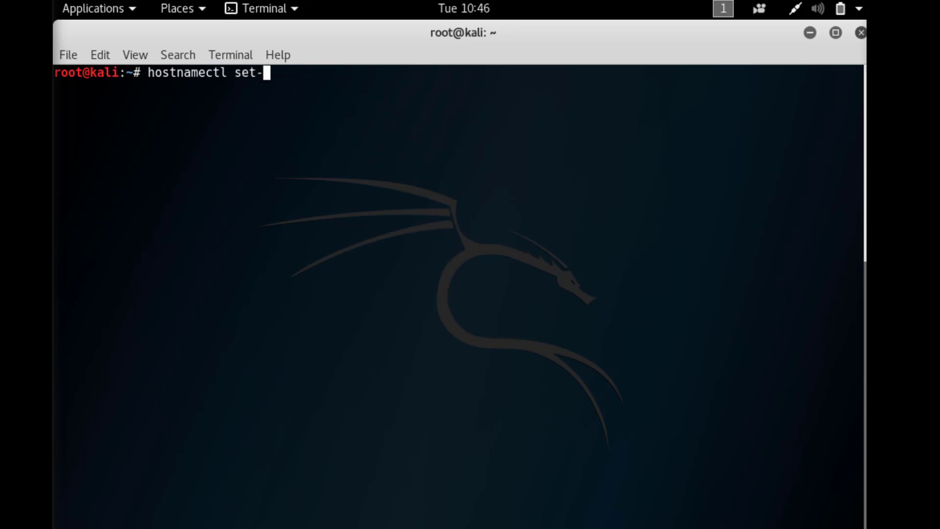
type("hostnam")
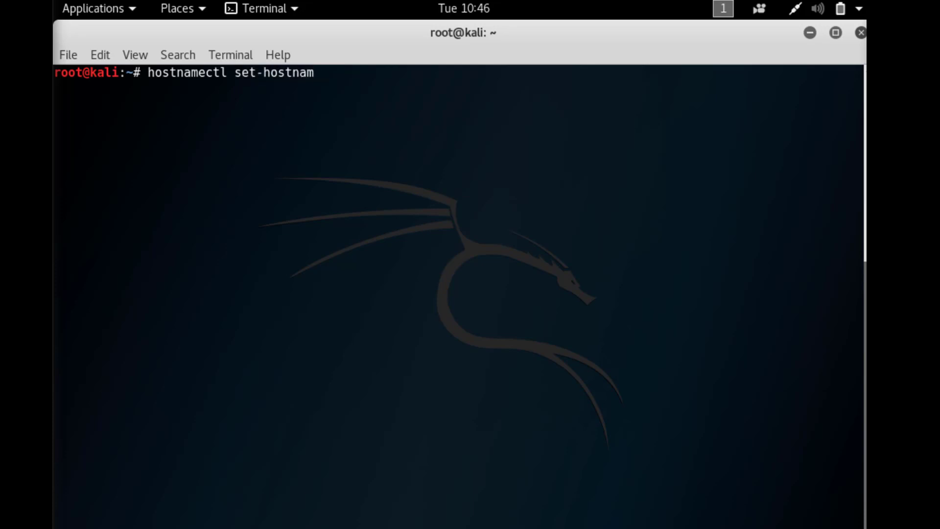
type("e he")
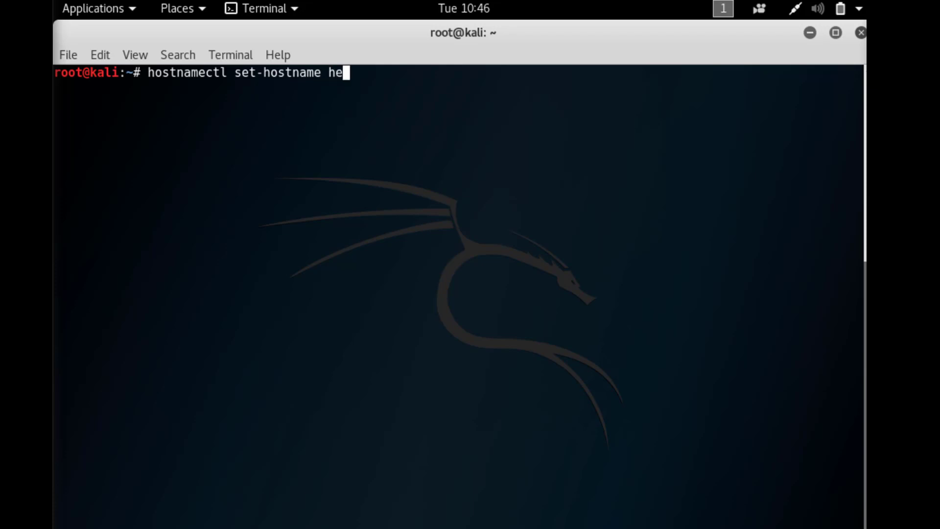
type("llowor")
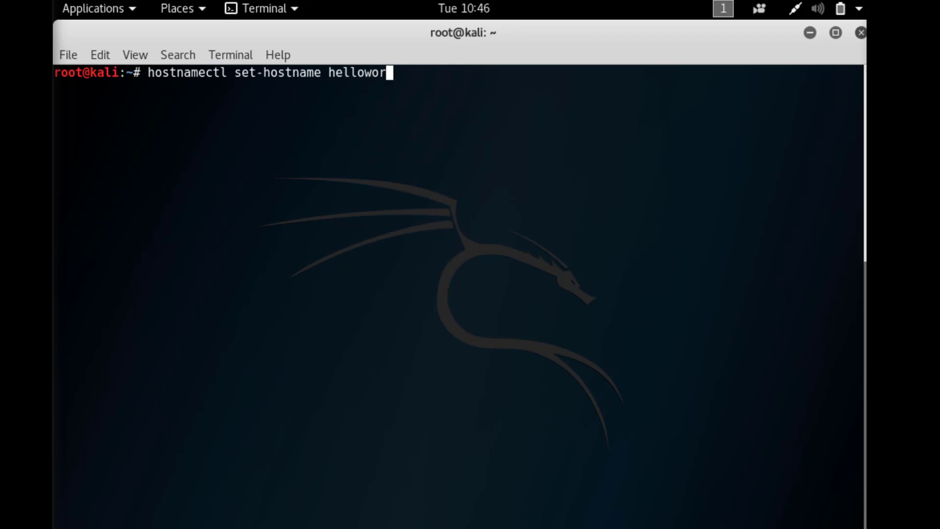
key("Return")
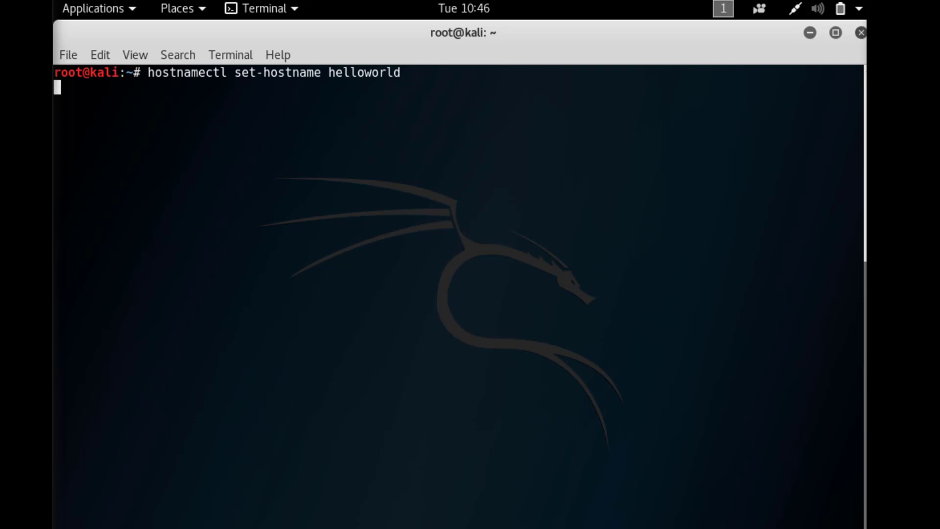
key("Return")
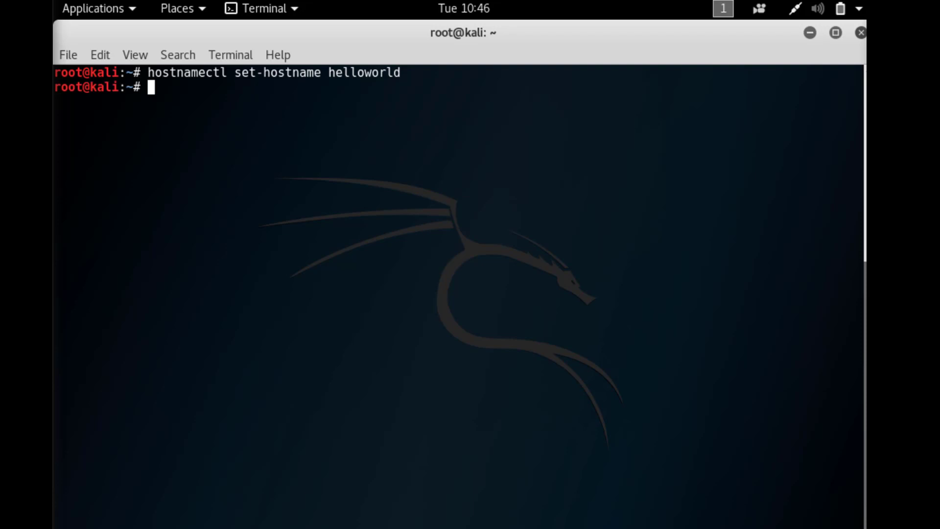
Step: Run hostname and hostnamectl, both now reporting helloworld as static hostname
type("host")
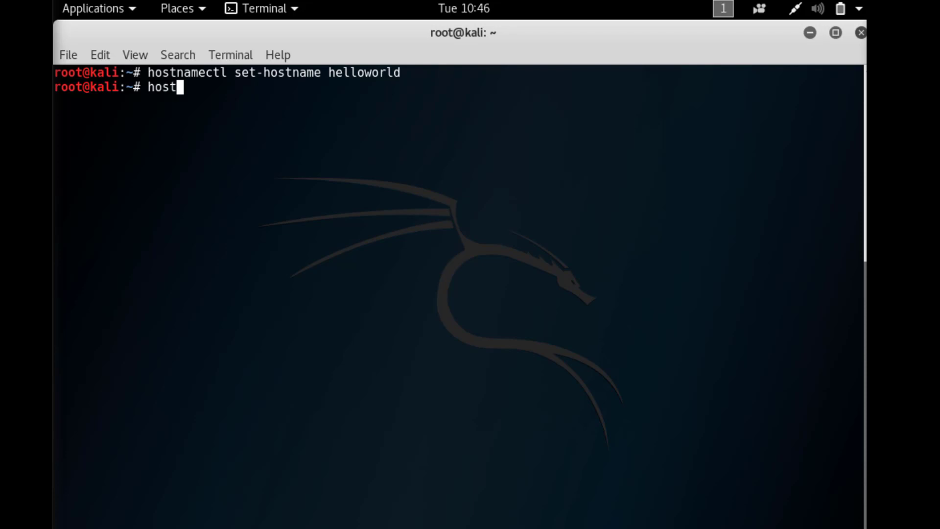
key("Return")
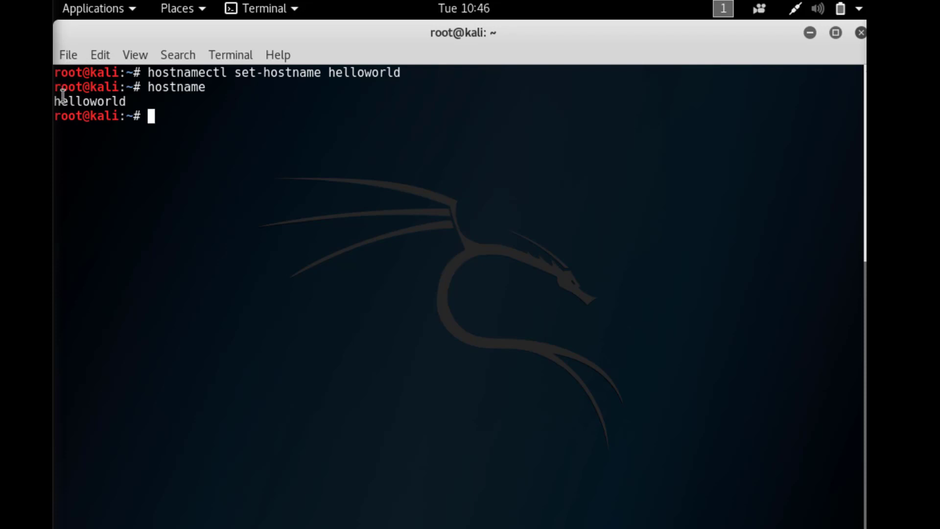
mouse_move(174, 180)
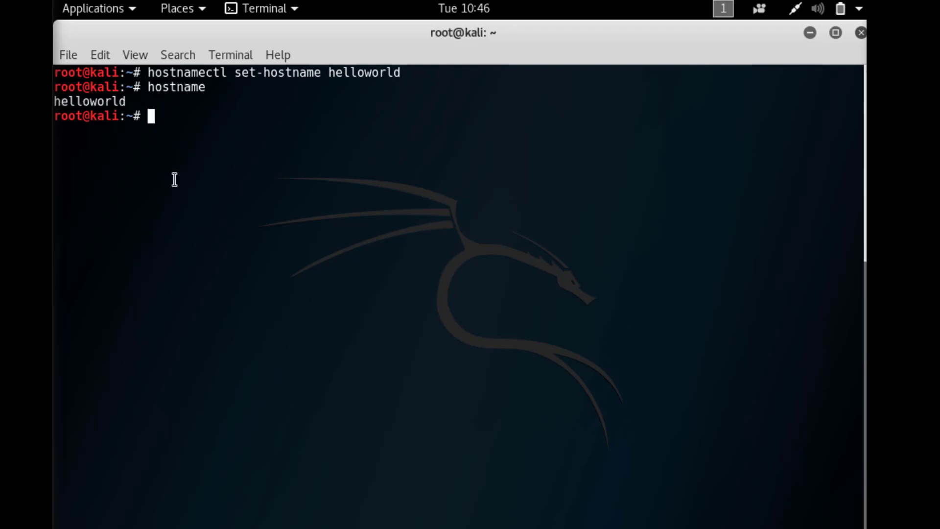
type("hostname")
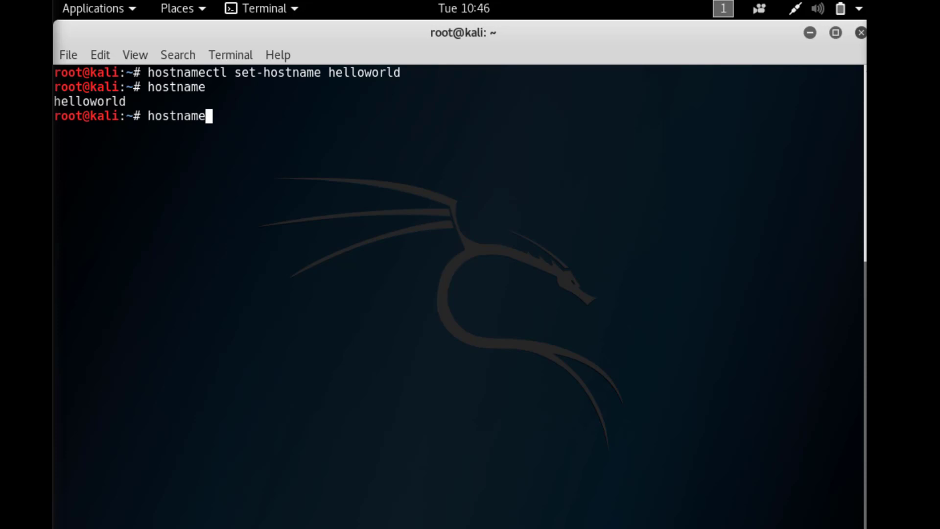
key("Return")
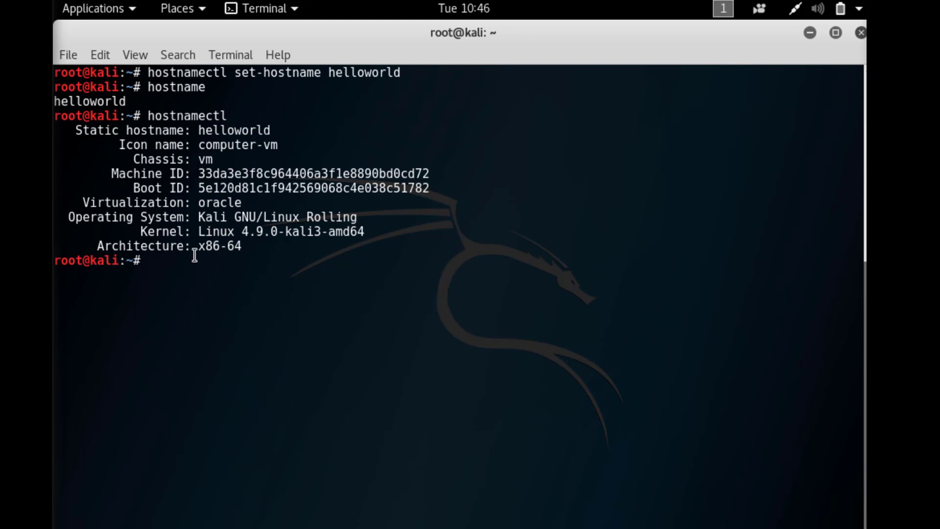
Step: Attempt 'cat etc/hostname' with the relative path, which fails
type("cat etc")
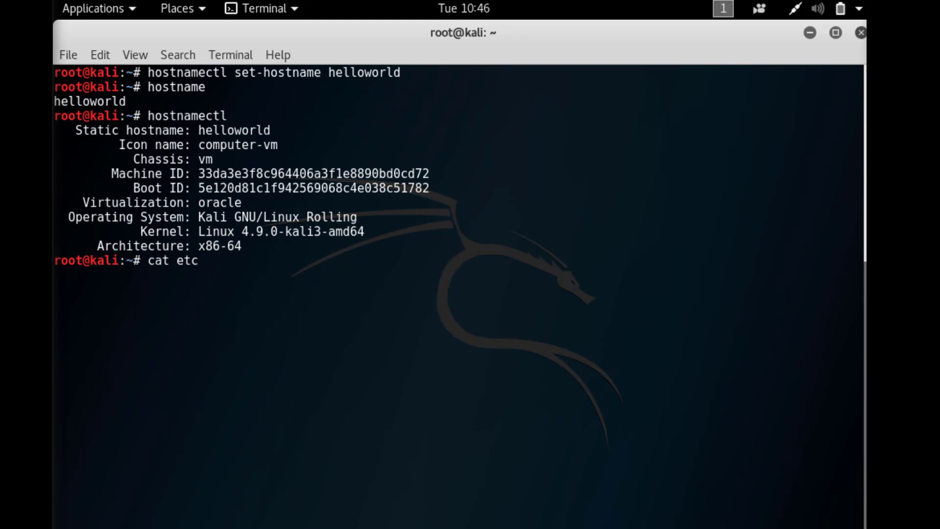
type("/host")
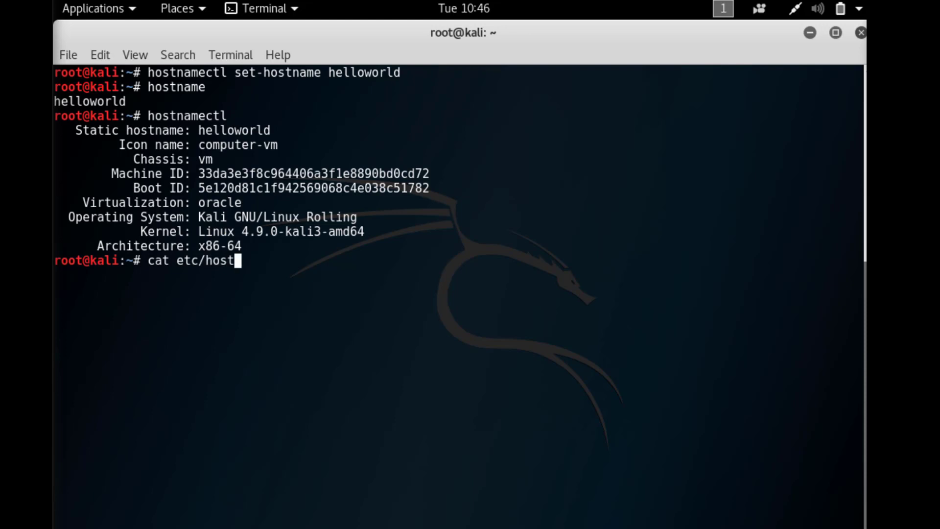
key("Return")
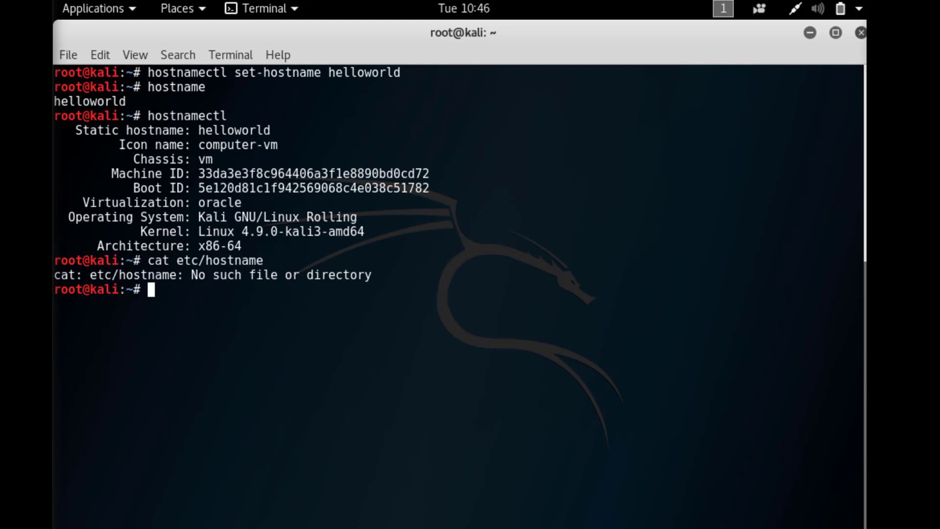
Step: Read /etc/hostname with the corrected path, showing helloworld, then exit the terminal
type("cat")
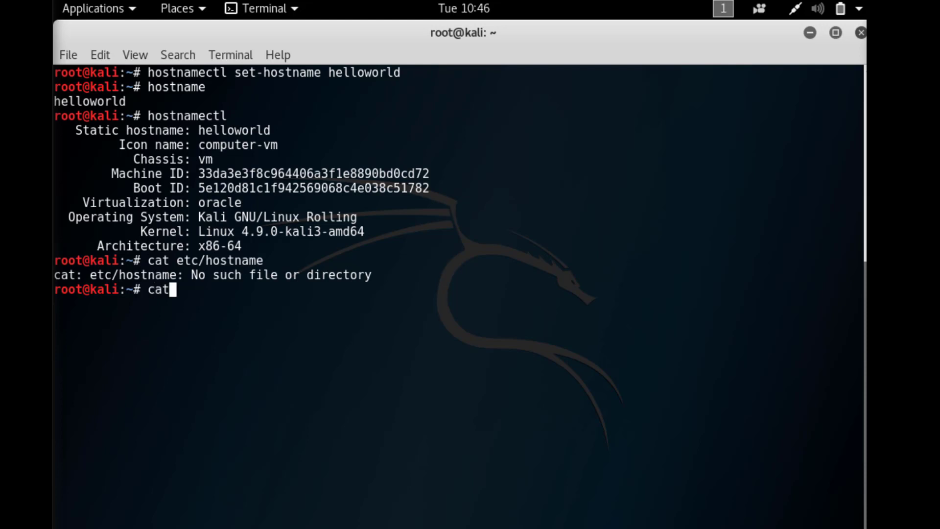
type("etc")
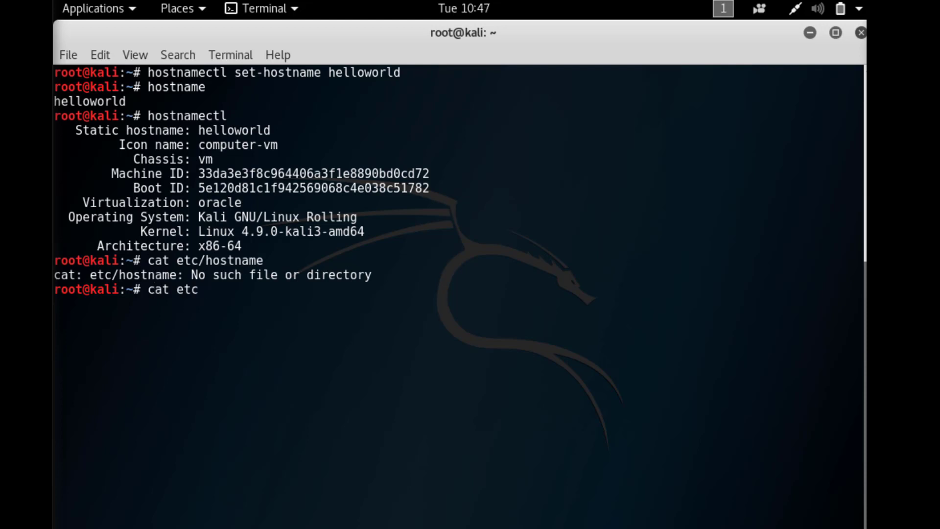
type("/hos")
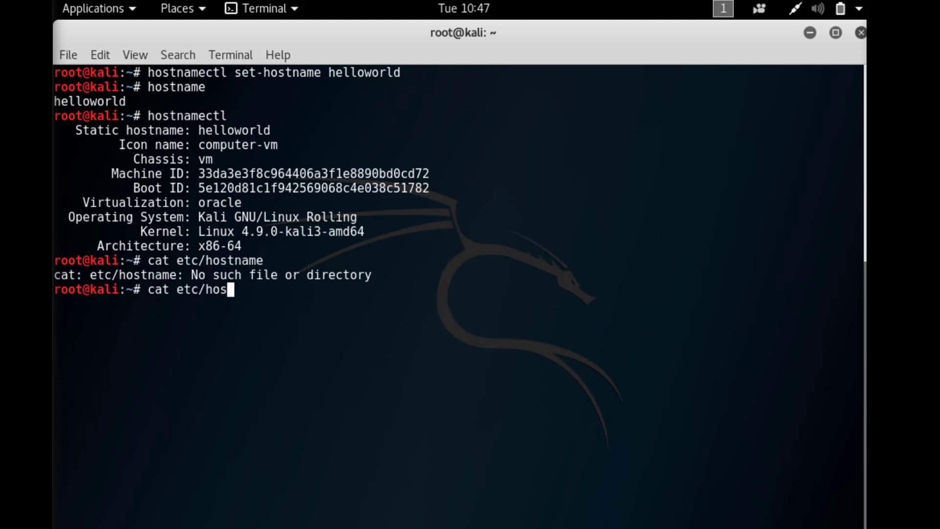
type("nam")
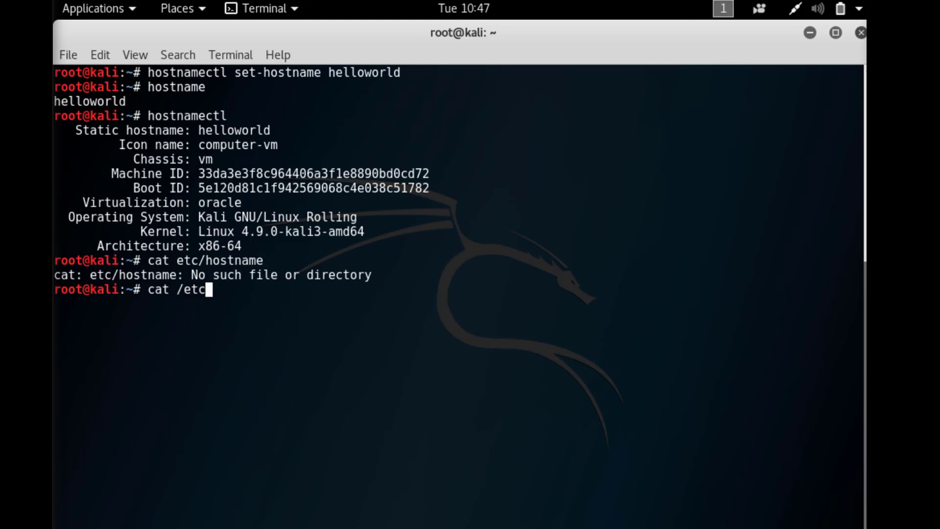
type("hostn")
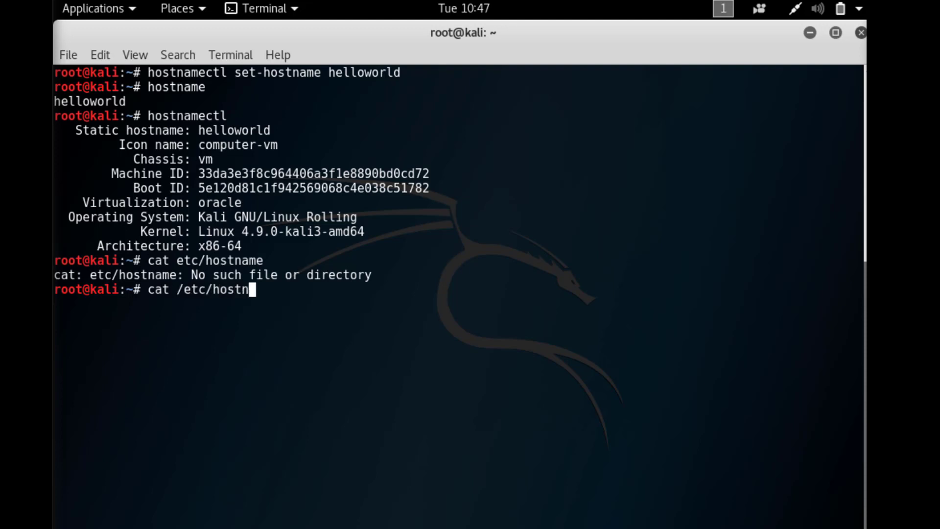
key("Return")
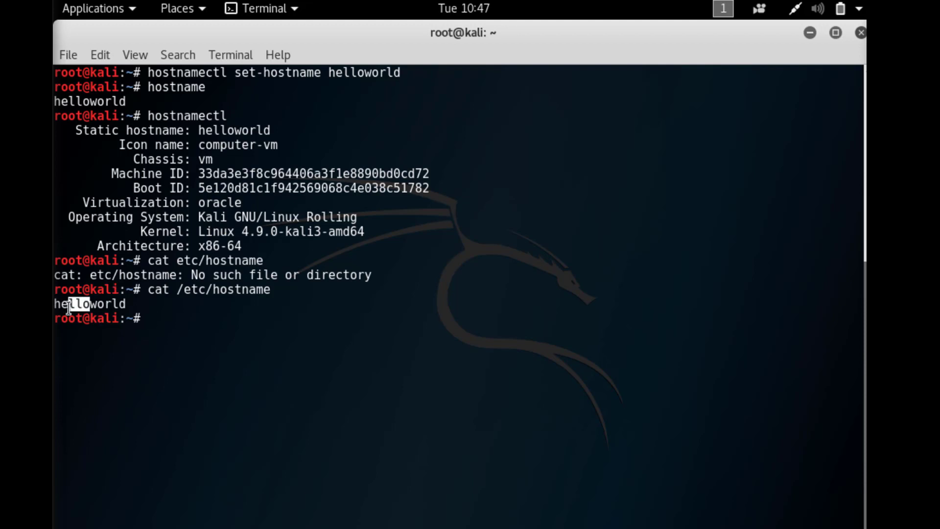
mouse_move(852, 52)
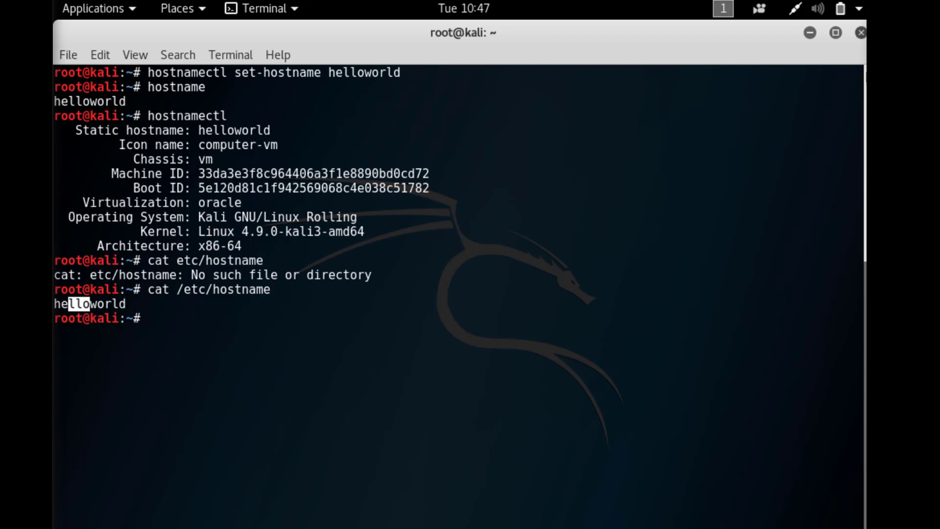
type("e")
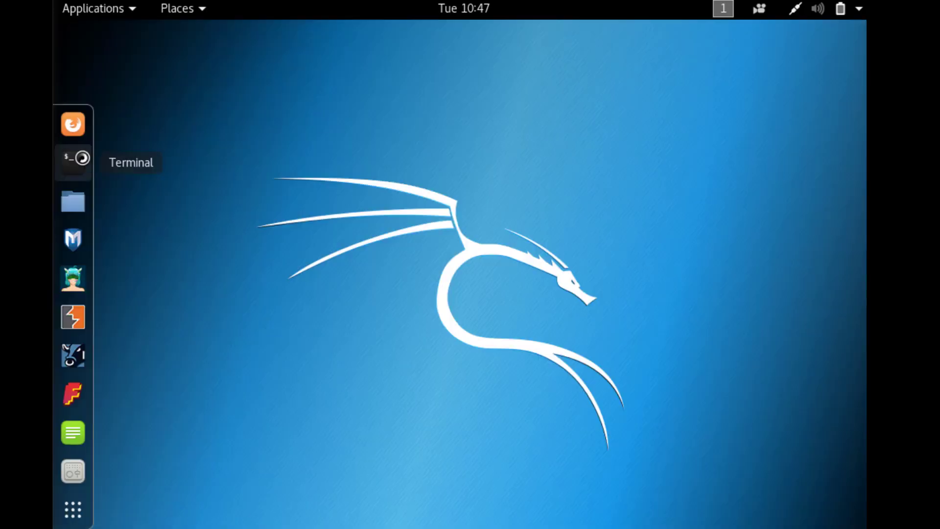
Step: Start a new terminal and highlight the root@helloworld prompt showing the renamed host
left_click(72, 158)
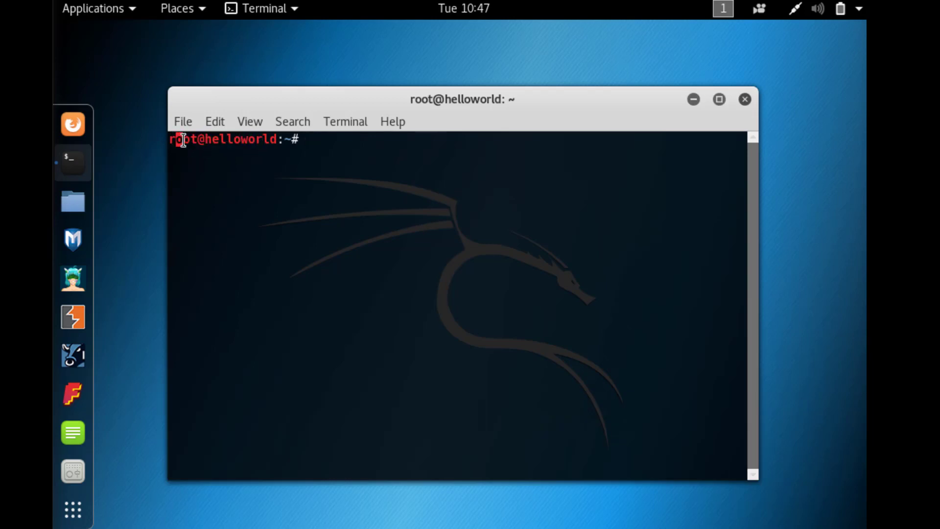
double_click(223, 139)
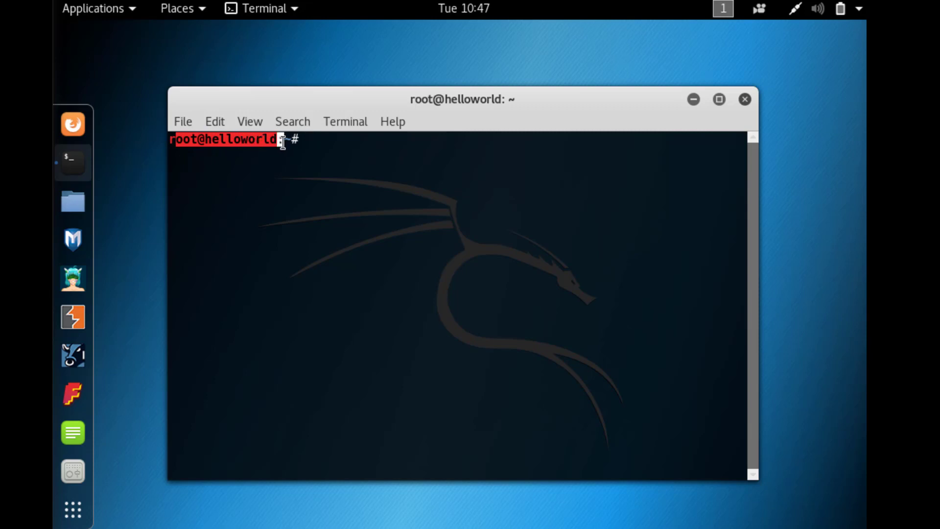
mouse_move(517, 143)
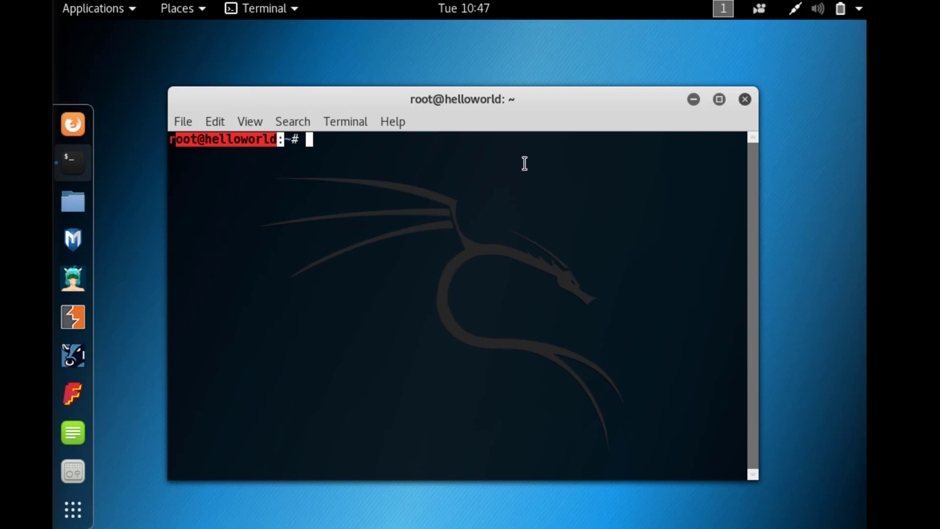
mouse_move(530, 169)
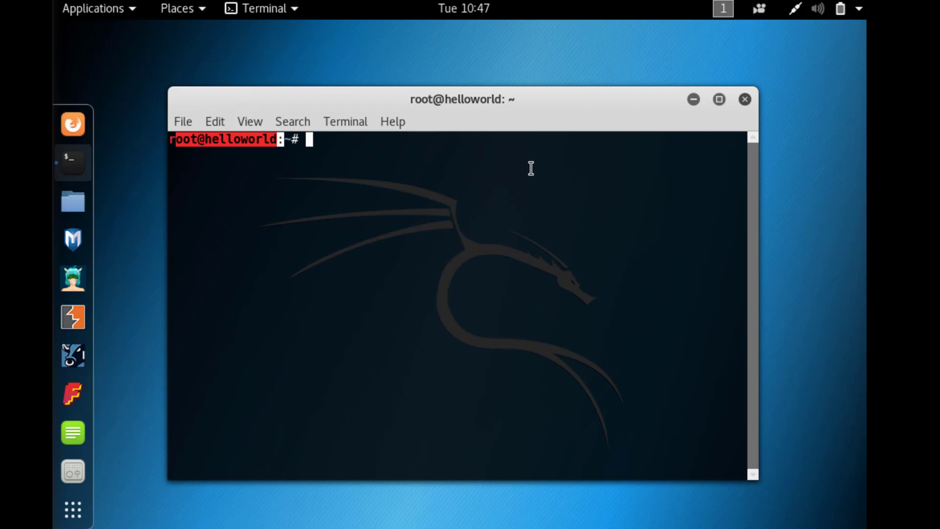